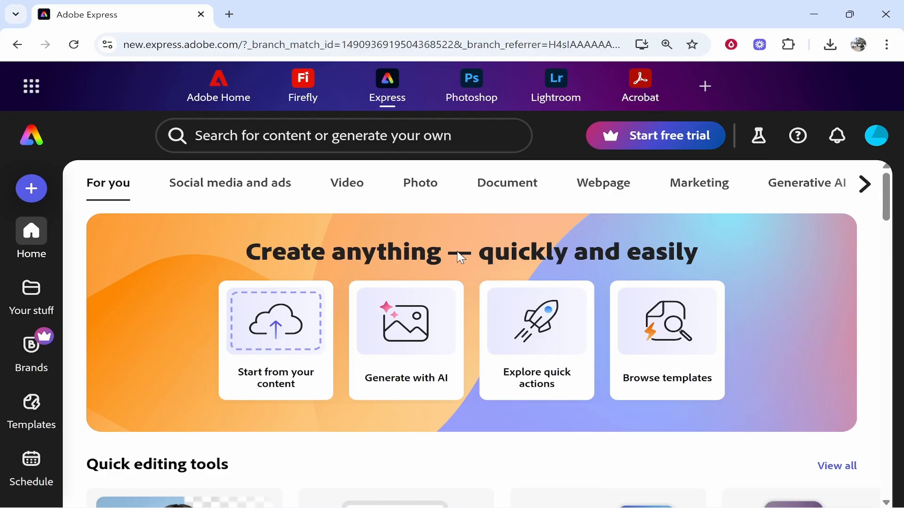
{"action": "mouse_move", "coordinate": [280, 195]}
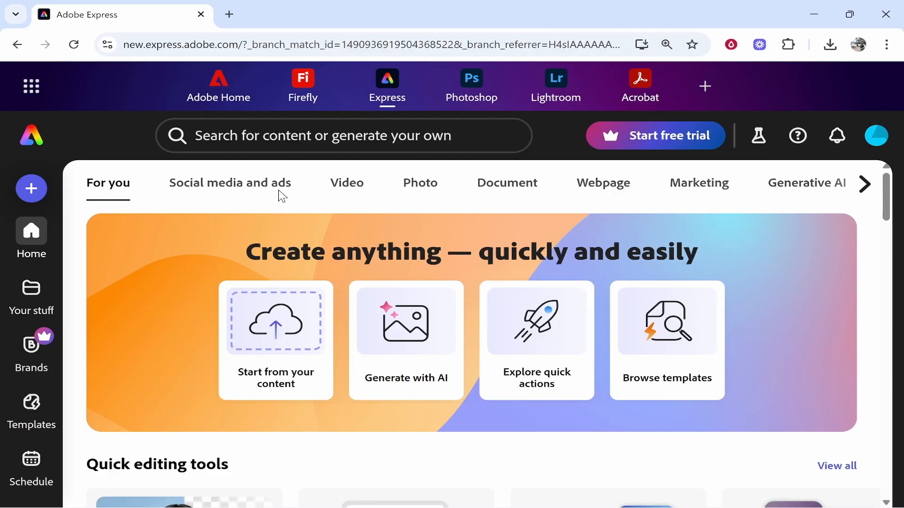
{"action": "mouse_move", "coordinate": [792, 291]}
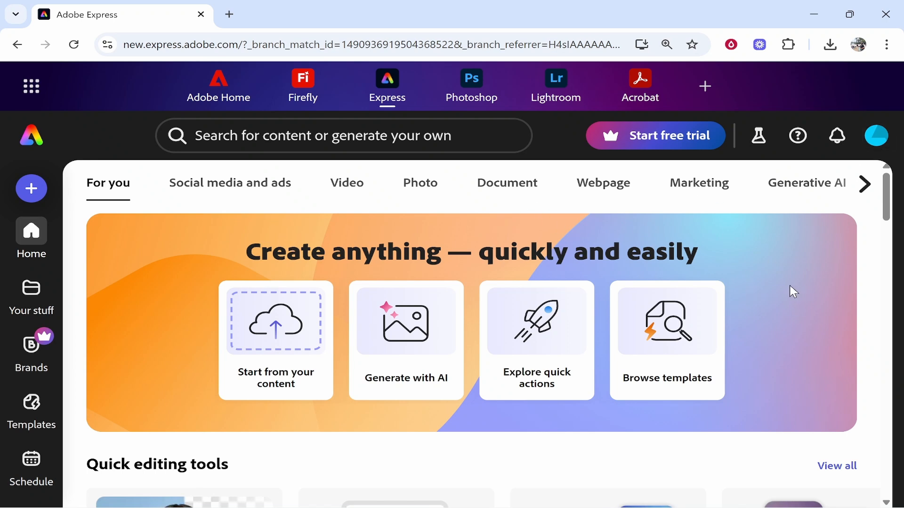
{"action": "mouse_move", "coordinate": [347, 182]}
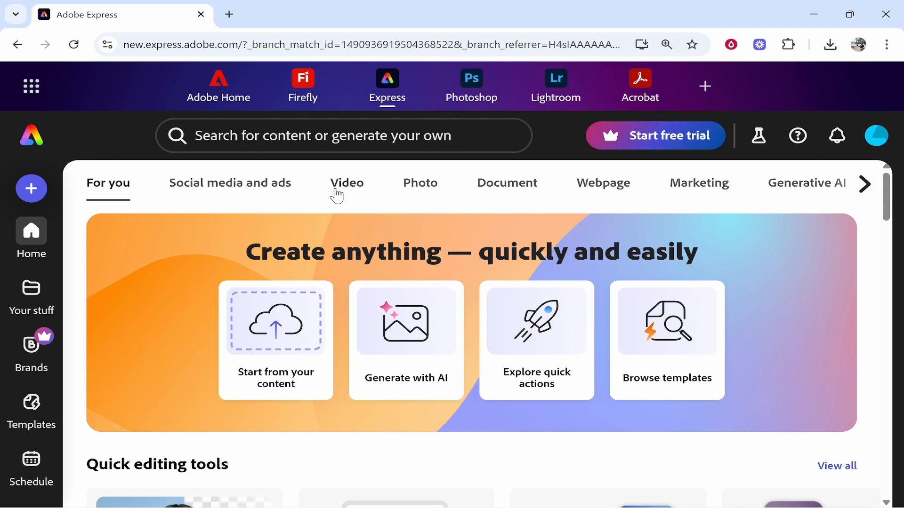
{"action": "mouse_move", "coordinate": [271, 209]}
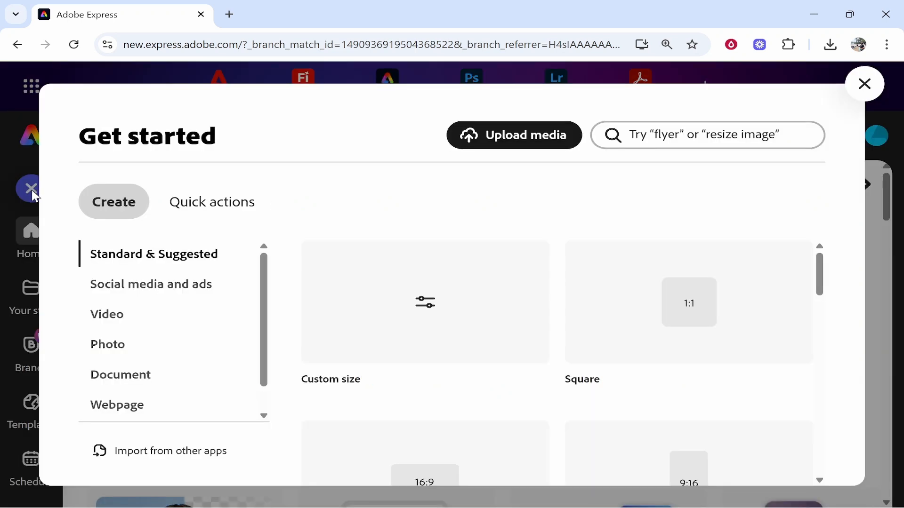
- Start a landscape 1920 × 1080 video project from the Video category
{"action": "left_click", "coordinate": [107, 314]}
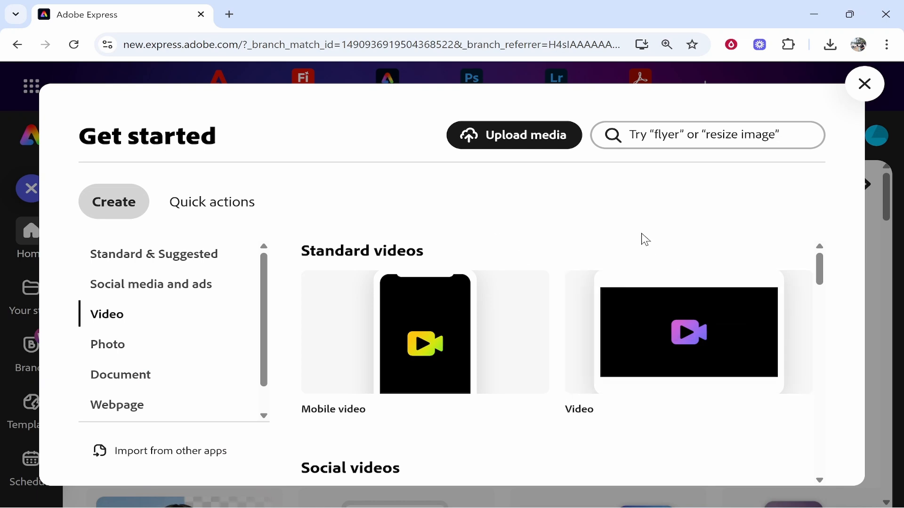
{"action": "mouse_move", "coordinate": [679, 233]}
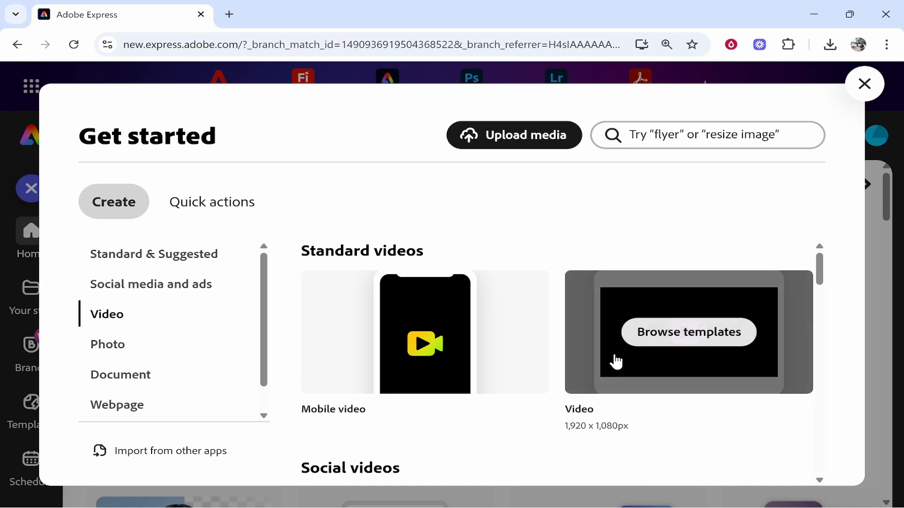
{"action": "mouse_move", "coordinate": [487, 366]}
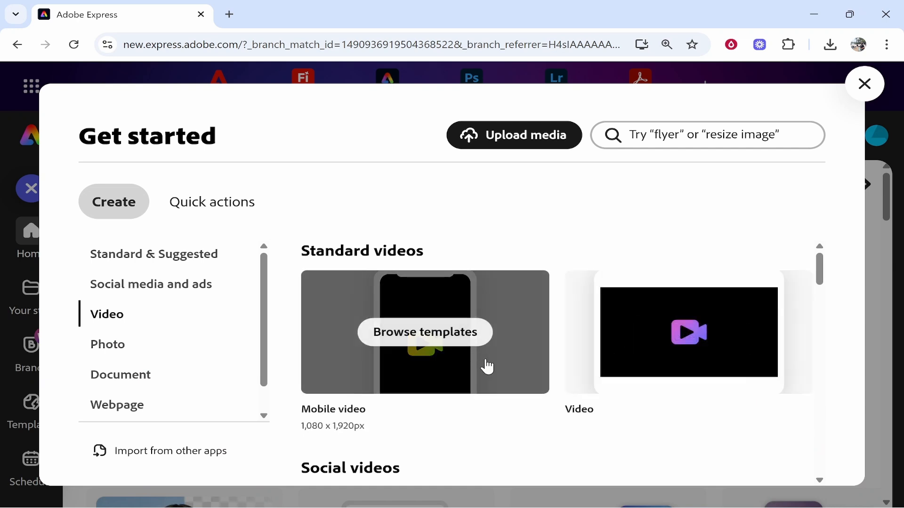
{"action": "mouse_move", "coordinate": [481, 360]}
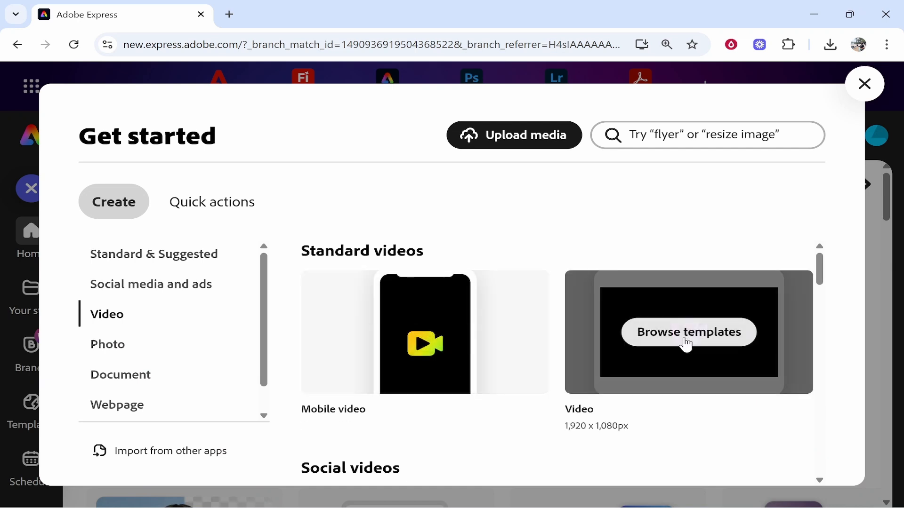
{"action": "left_click", "coordinate": [687, 331]}
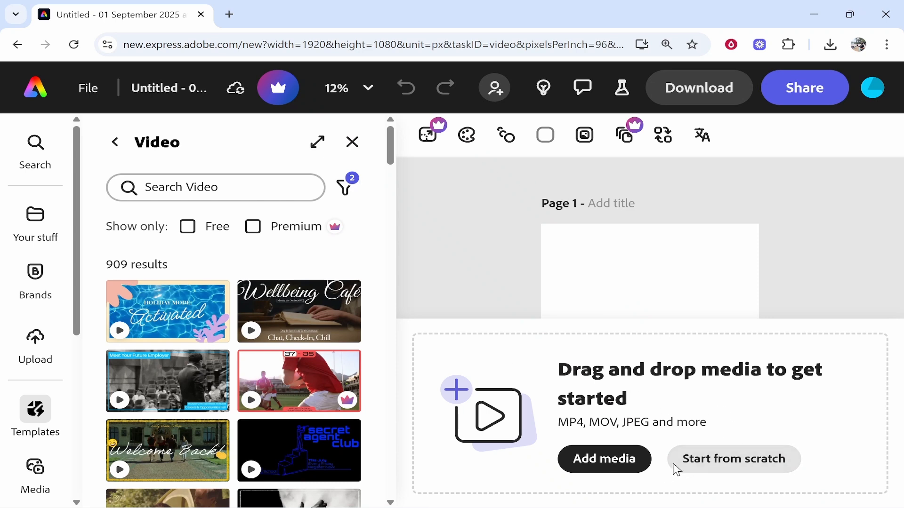
- Begin the video from a blank scene and show the Your stuff files
{"action": "left_click", "coordinate": [734, 459]}
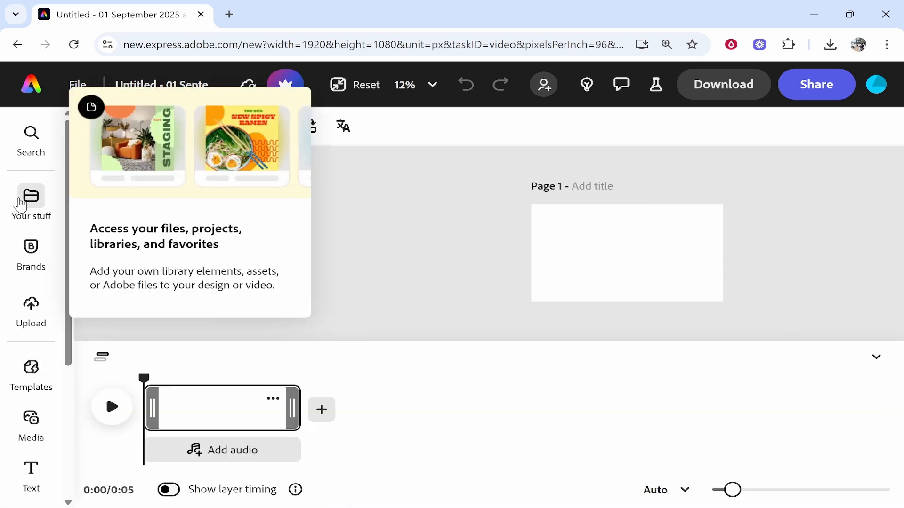
{"action": "left_click", "coordinate": [30, 201]}
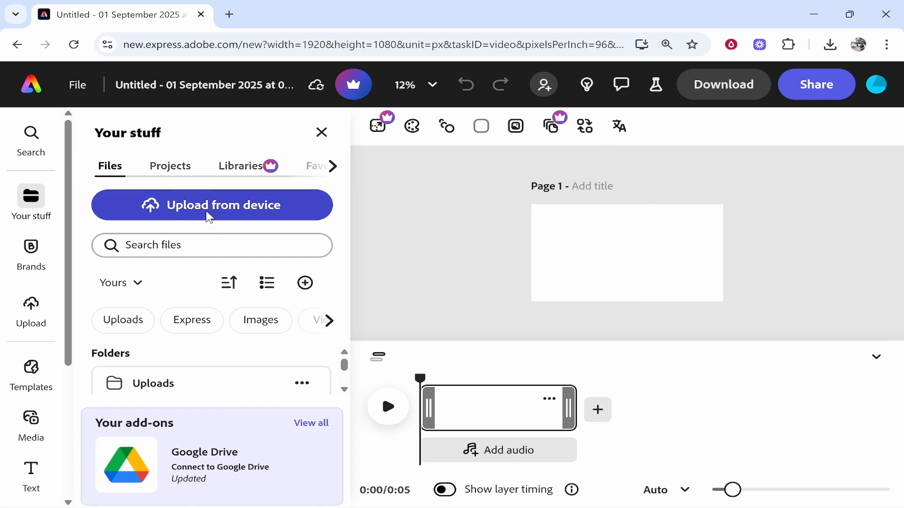
- Upload the pexels photos from the Downloads folder
{"action": "left_click", "coordinate": [213, 205]}
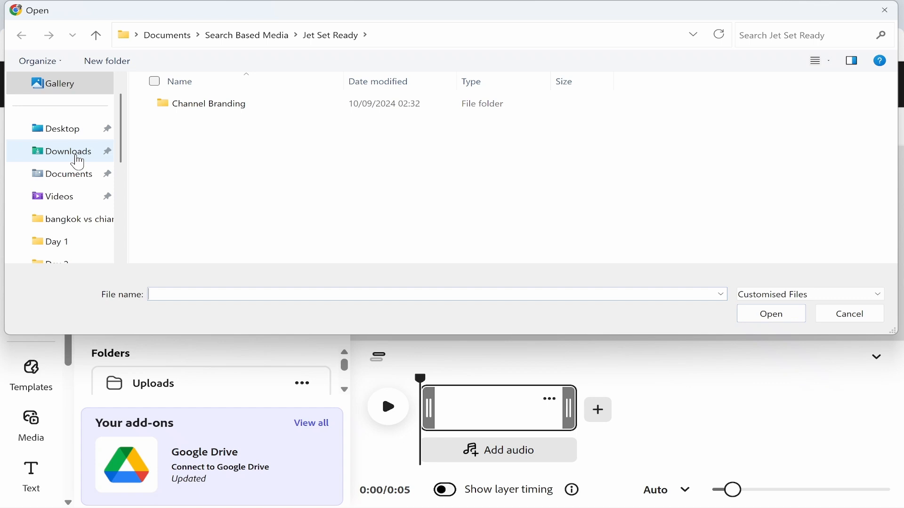
{"action": "left_click", "coordinate": [65, 151]}
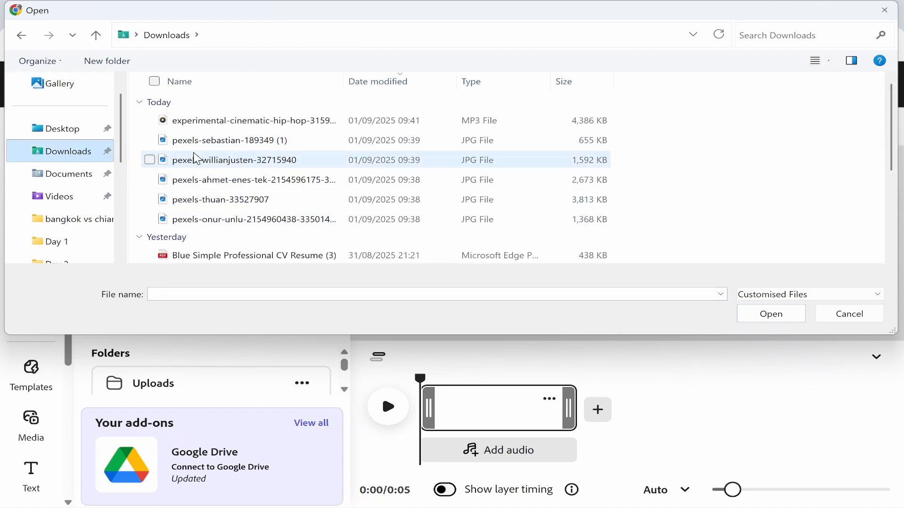
{"action": "left_click", "coordinate": [225, 140]}
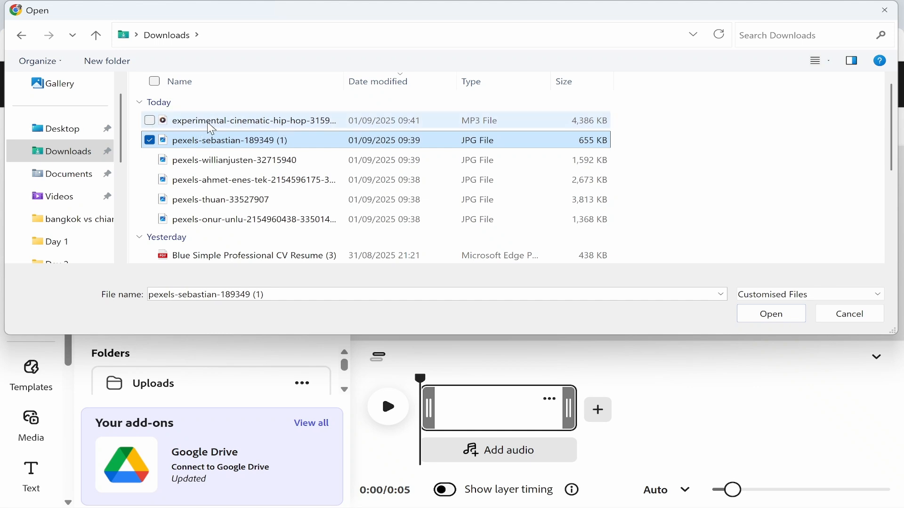
{"action": "left_click", "coordinate": [220, 200]}
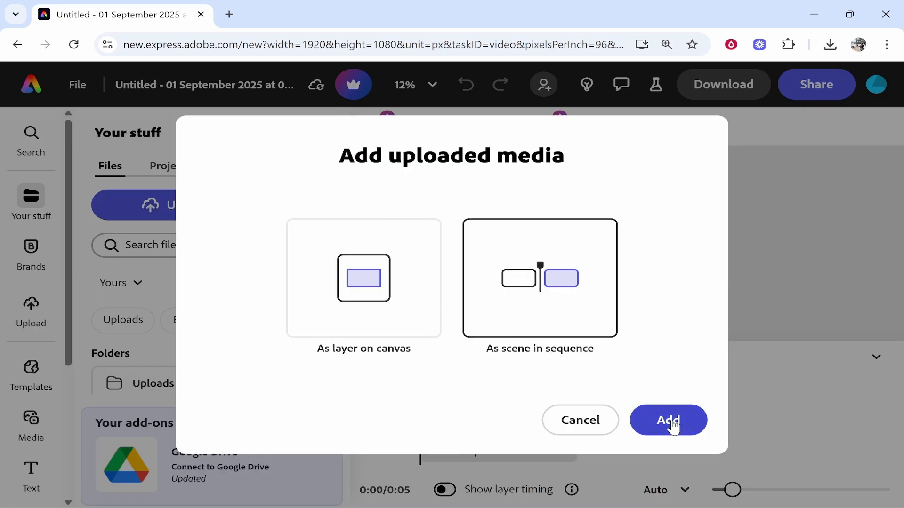
- Add the uploaded photos as scenes in sequence
{"action": "left_click", "coordinate": [667, 420]}
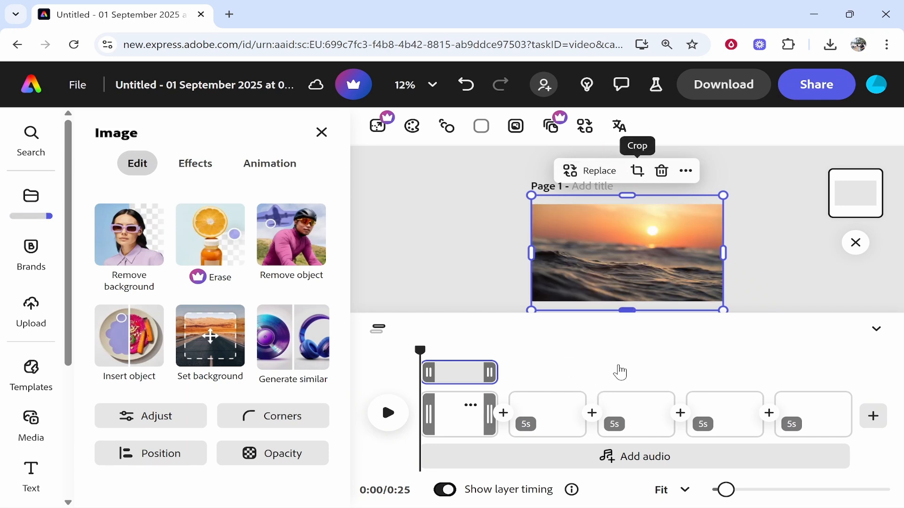
{"action": "mouse_move", "coordinate": [543, 362]}
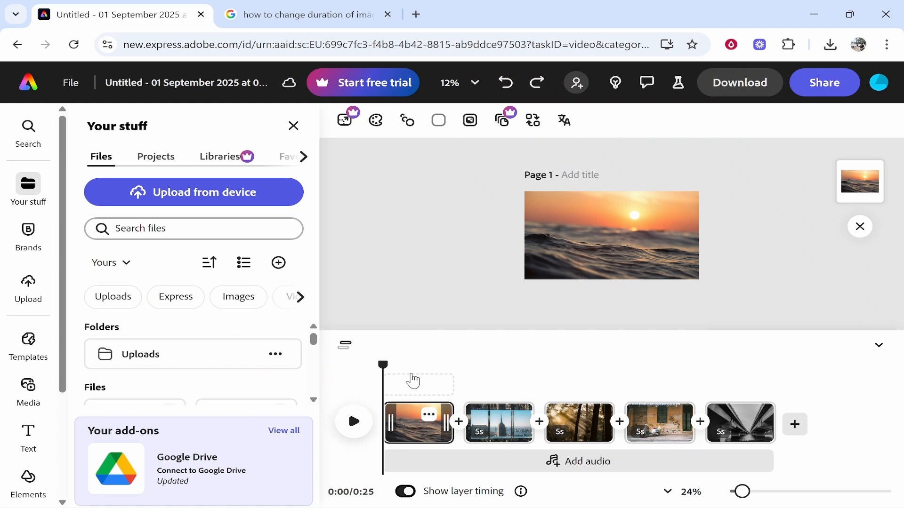
{"action": "mouse_move", "coordinate": [418, 439]}
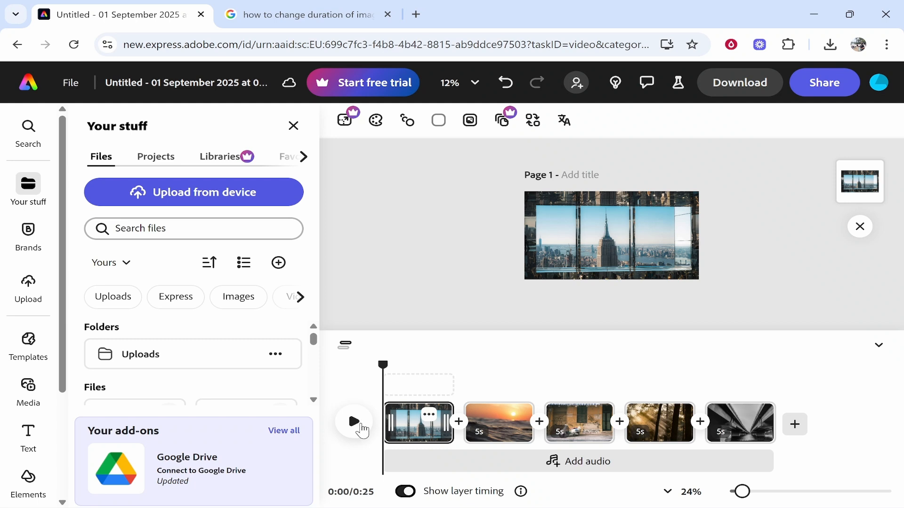
{"action": "mouse_move", "coordinate": [377, 464]}
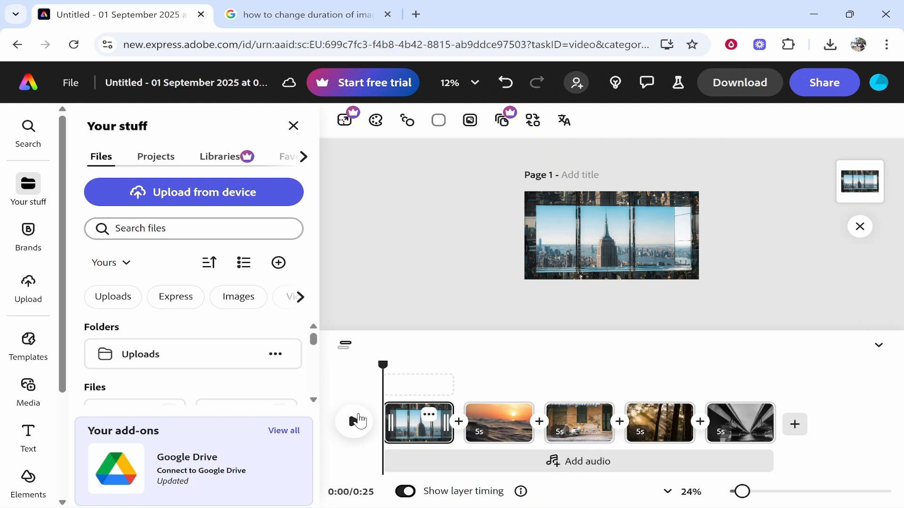
- Preview playback of the reordered five-photo slideshow
{"action": "left_click", "coordinate": [353, 421]}
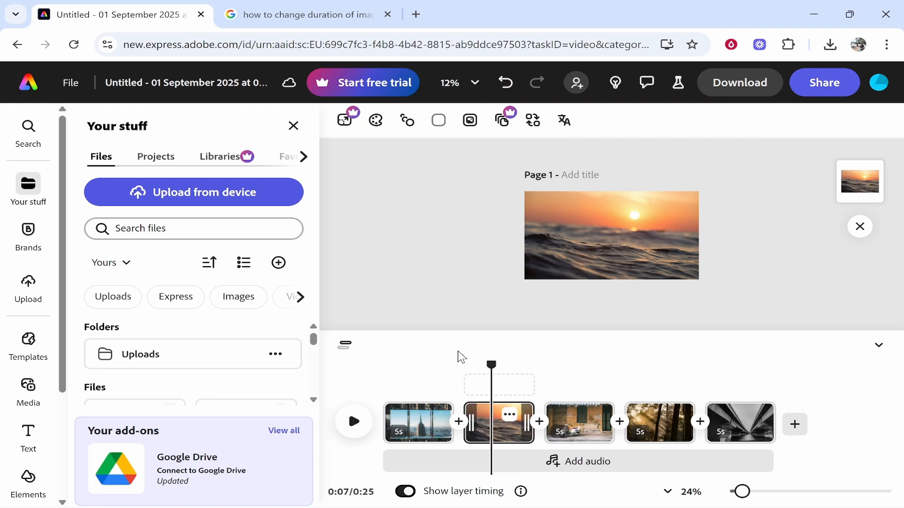
- Switch to the scene overview and select the city skyline scene
{"action": "left_click", "coordinate": [344, 345]}
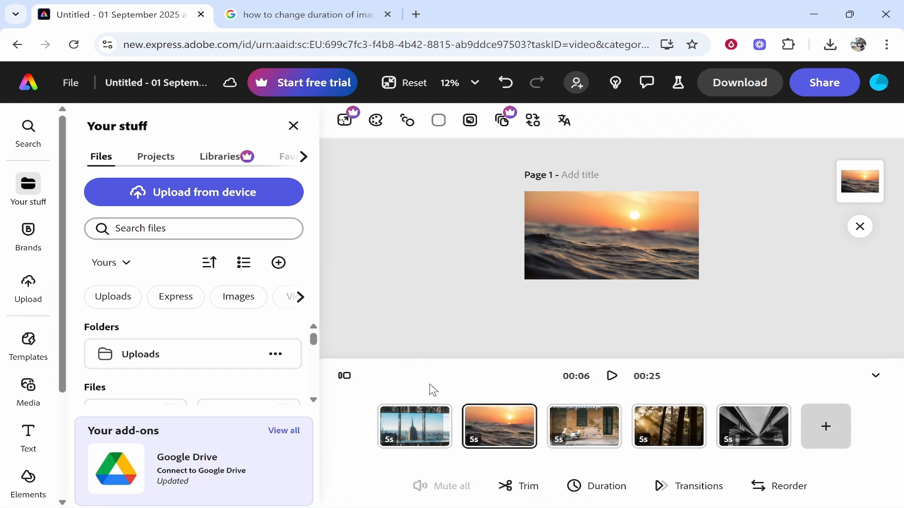
{"action": "left_click", "coordinate": [583, 427]}
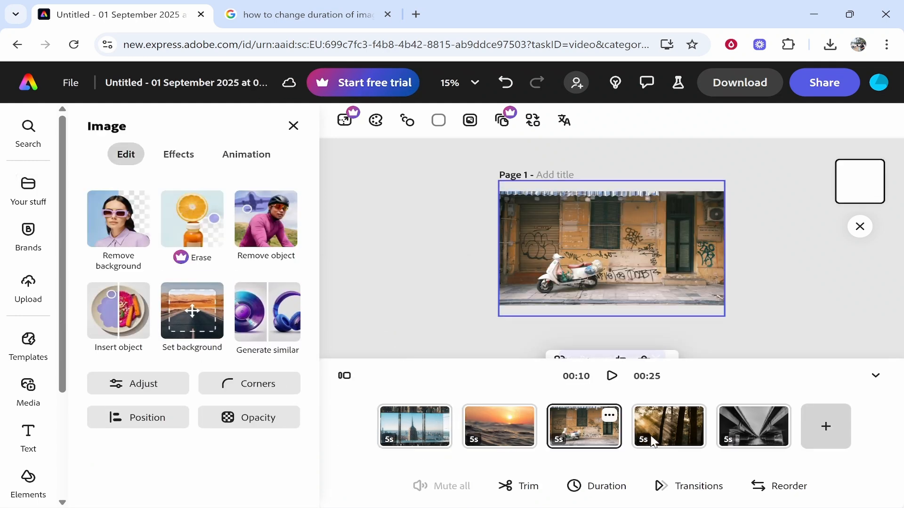
{"action": "left_click", "coordinate": [413, 427]}
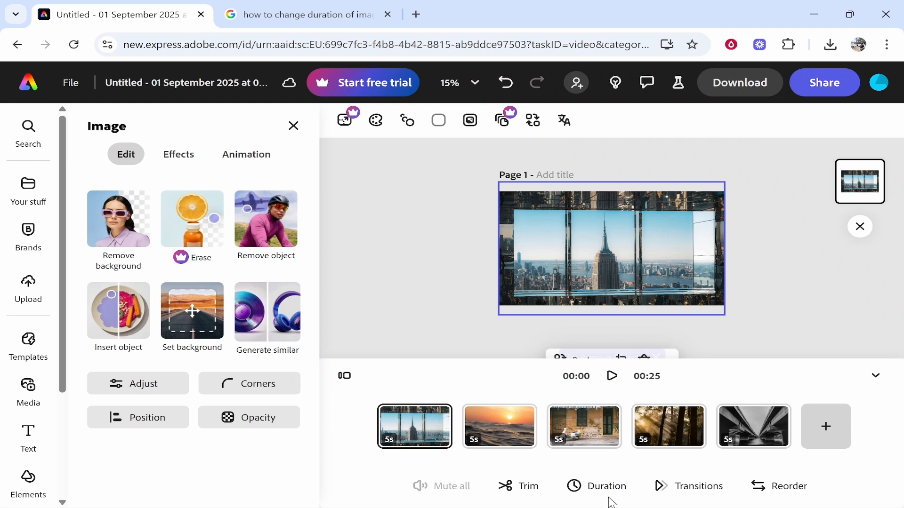
- Set all five scenes to 3 seconds each
{"action": "left_click", "coordinate": [608, 486]}
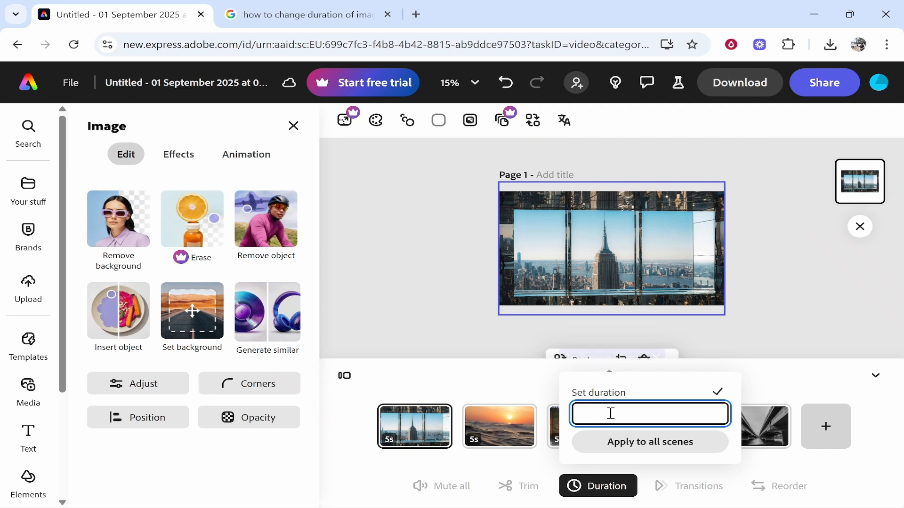
{"action": "type", "text": "3"}
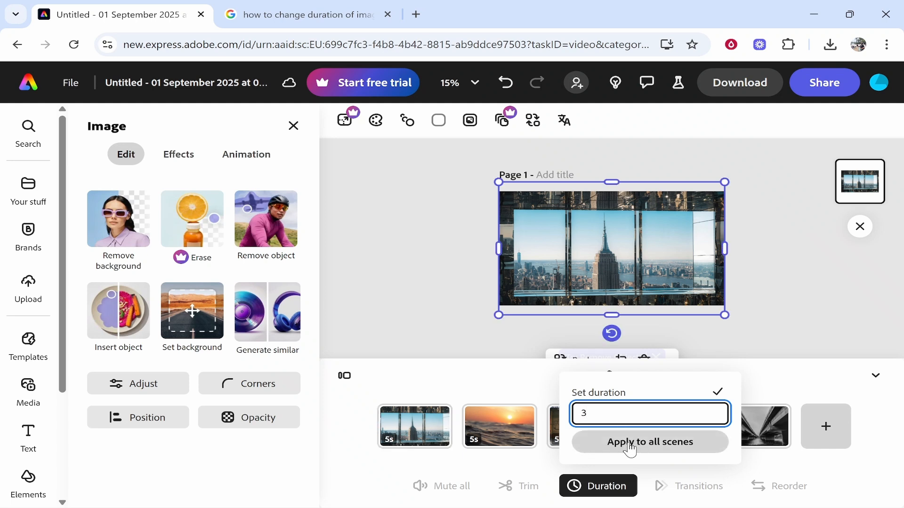
{"action": "left_click", "coordinate": [649, 441]}
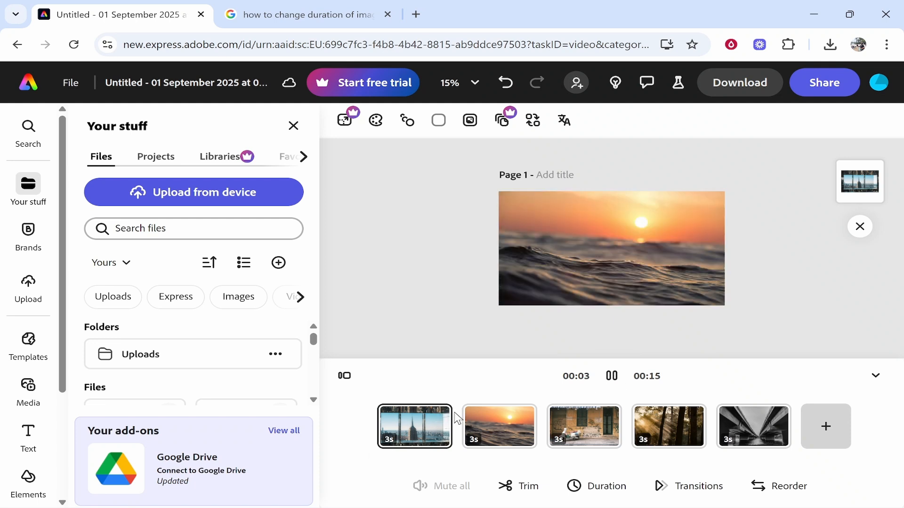
{"action": "left_click", "coordinate": [499, 426]}
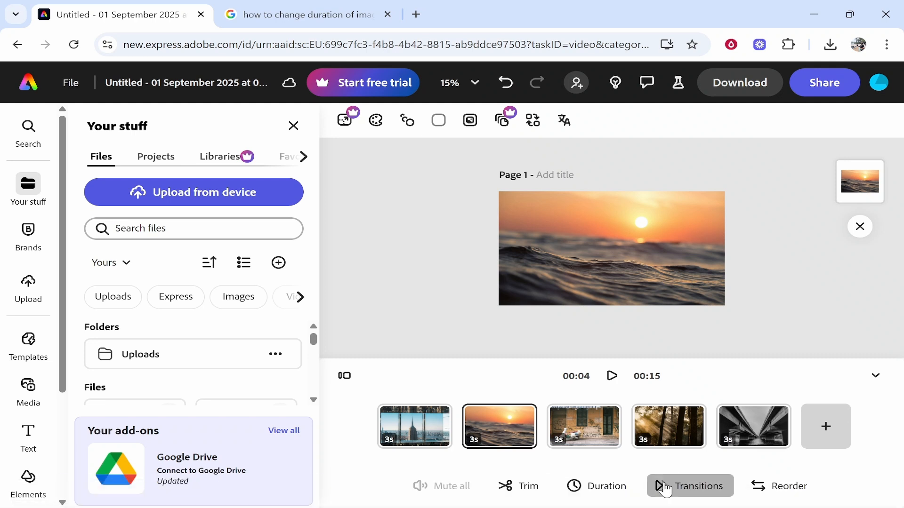
- Apply a 0.65-second Dissolve transition between all scenes
{"action": "left_click", "coordinate": [689, 486]}
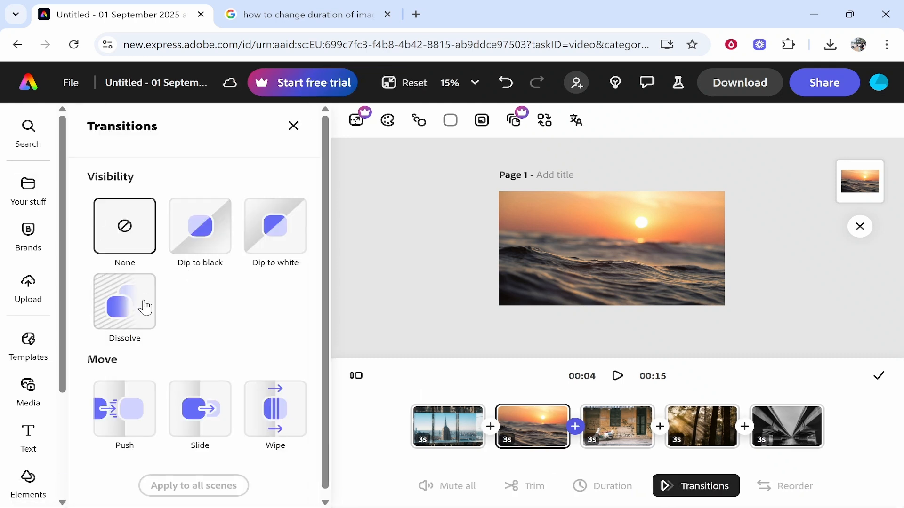
{"action": "mouse_move", "coordinate": [111, 329]}
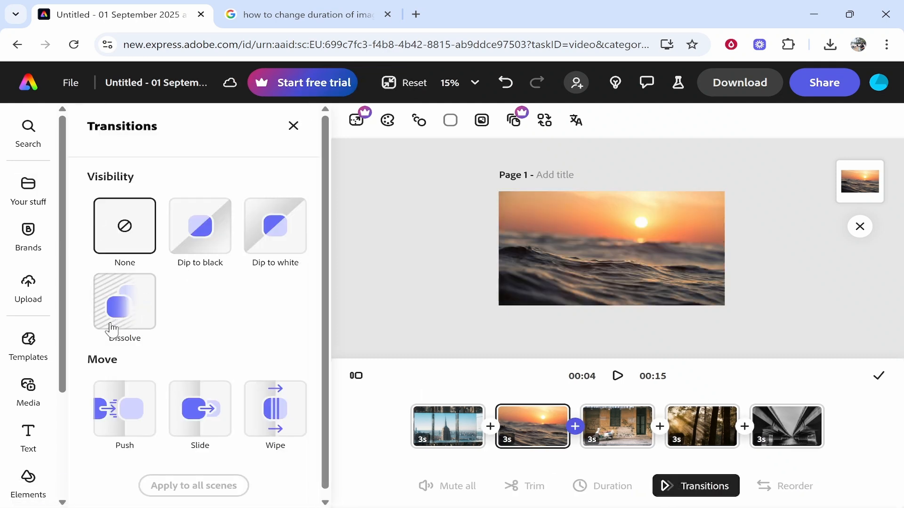
{"action": "left_click", "coordinate": [124, 301]}
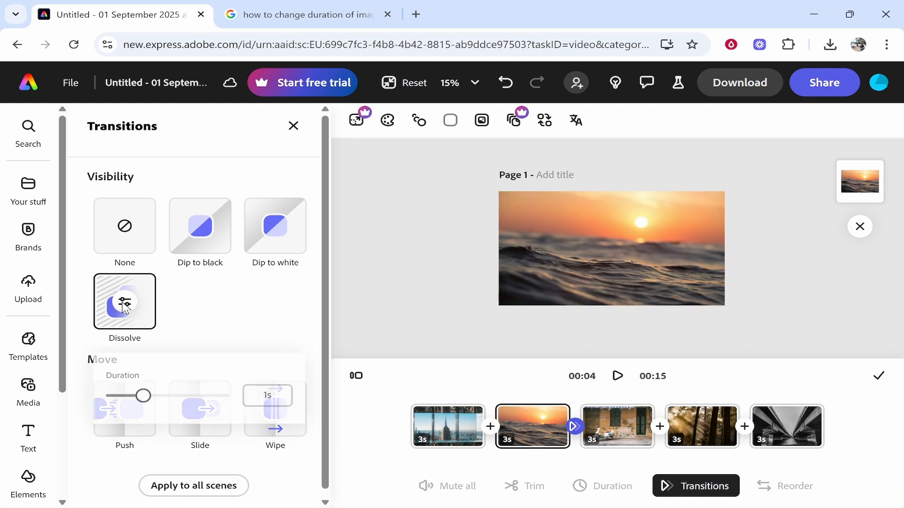
{"action": "left_click_drag", "start_coordinate": [143, 396], "coordinate": [153, 397]}
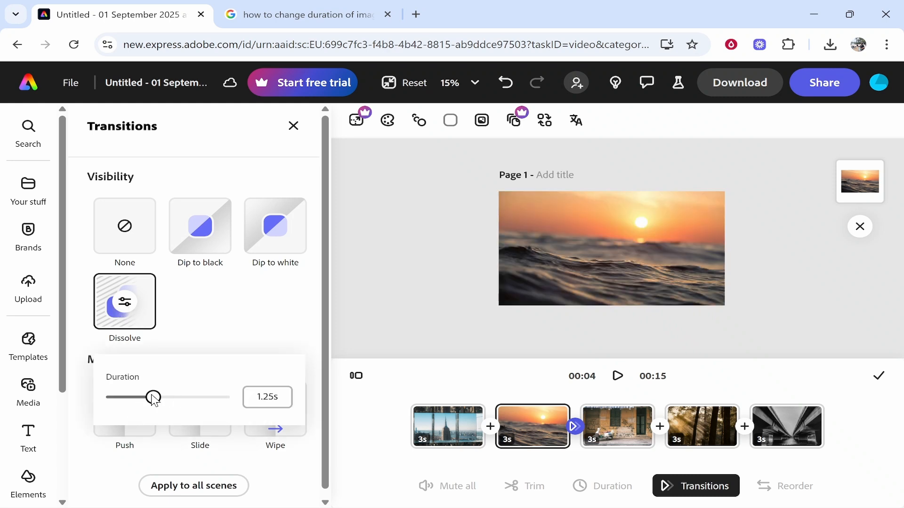
{"action": "left_click_drag", "start_coordinate": [152, 397], "coordinate": [126, 397]}
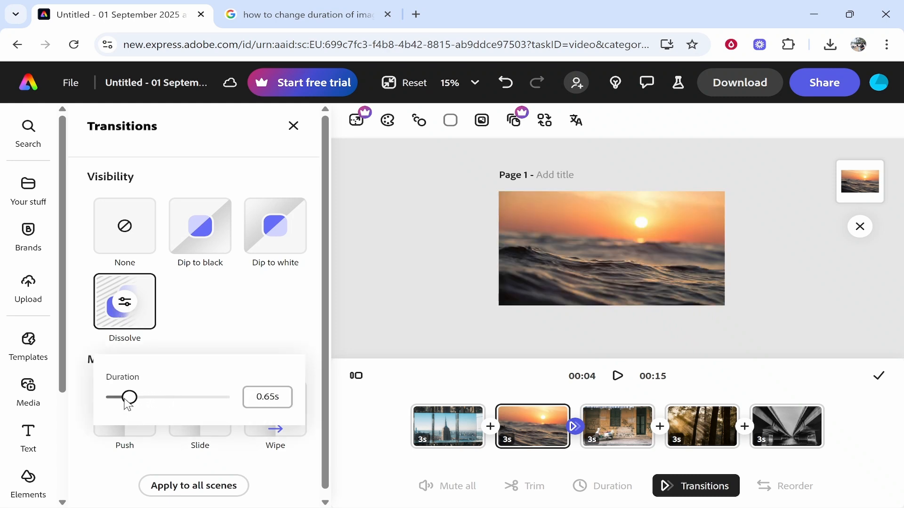
{"action": "left_click_drag", "start_coordinate": [126, 398], "coordinate": [139, 397]}
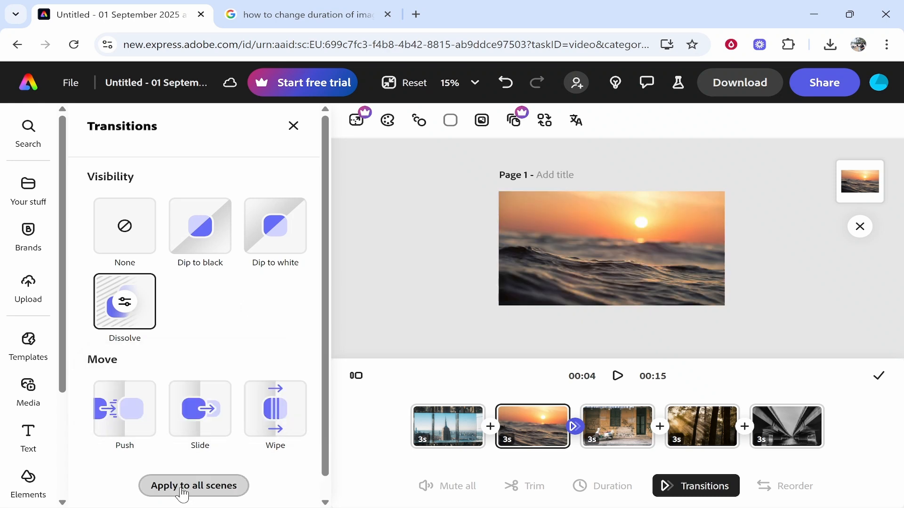
{"action": "left_click", "coordinate": [193, 485]}
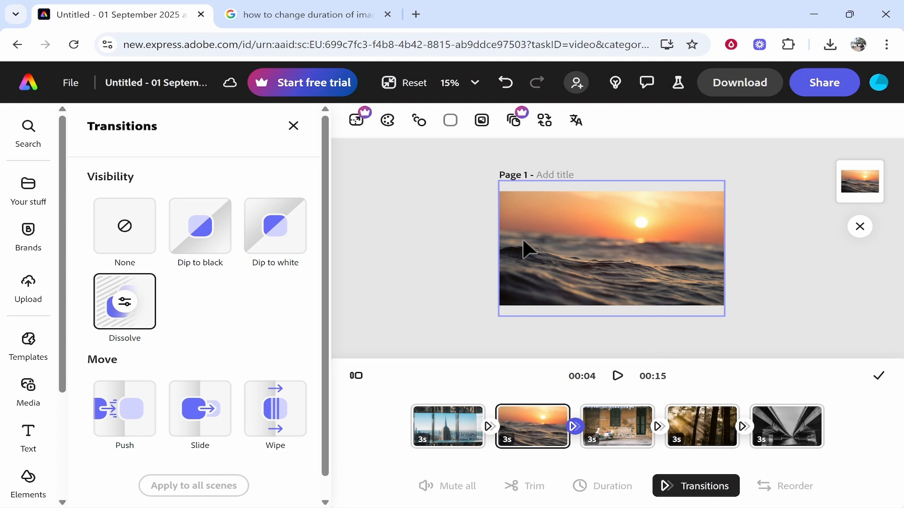
{"action": "mouse_move", "coordinate": [355, 376]}
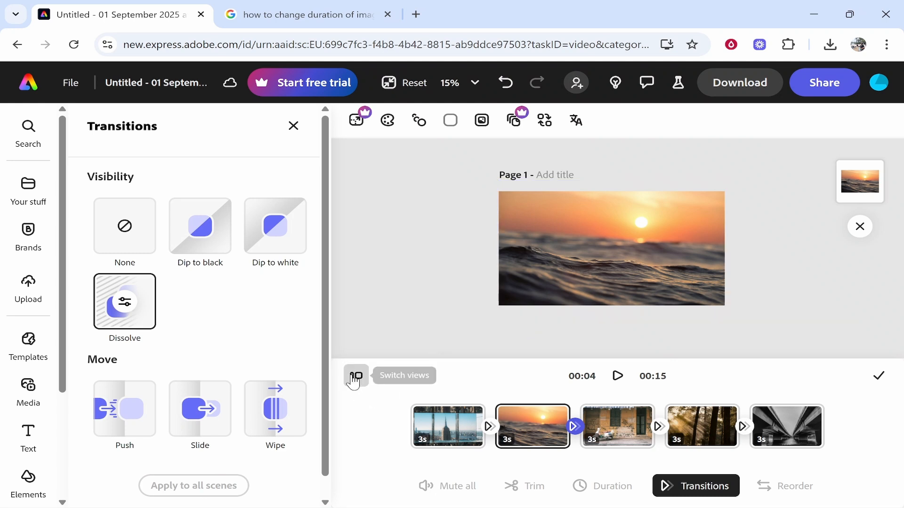
{"action": "left_click", "coordinate": [356, 376]}
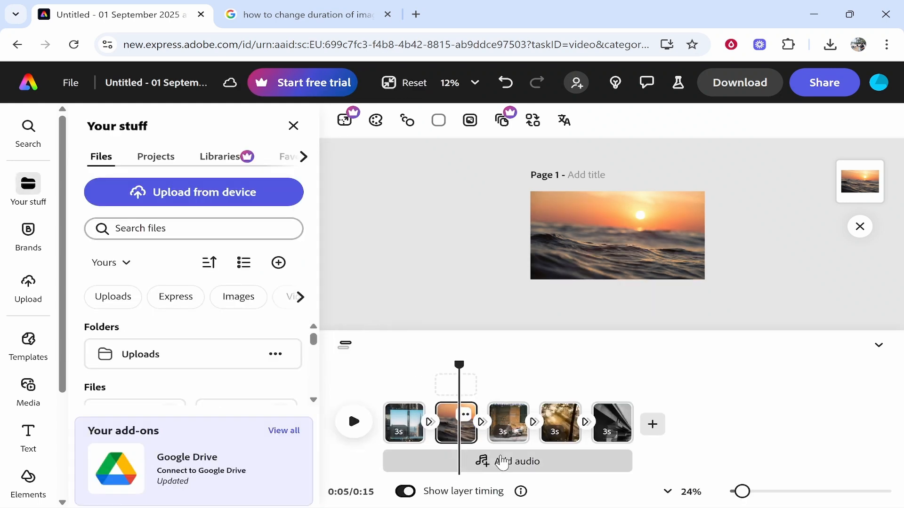
- Upload experimental-cinematic-hip-hop-315904 MP3 from Downloads as the music track
{"action": "left_click", "coordinate": [514, 461]}
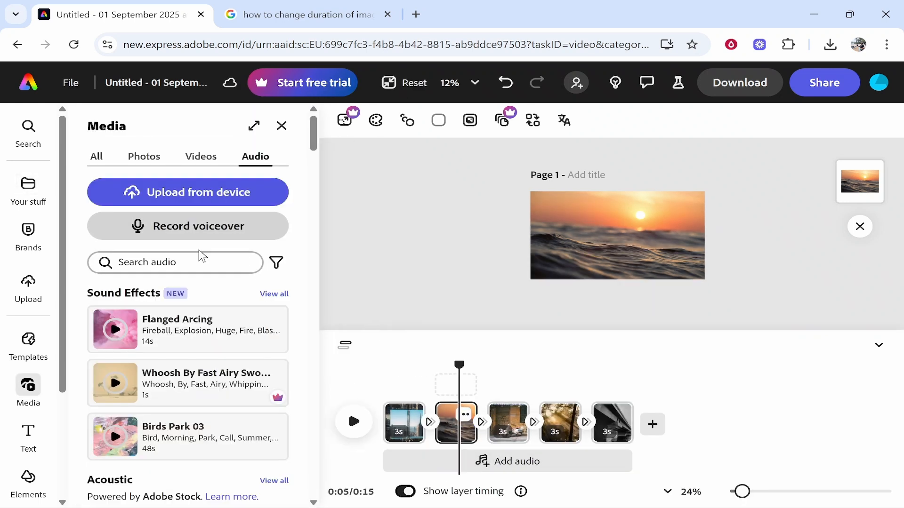
{"action": "scroll", "scroll_direction": "down", "scroll_amount": 3}
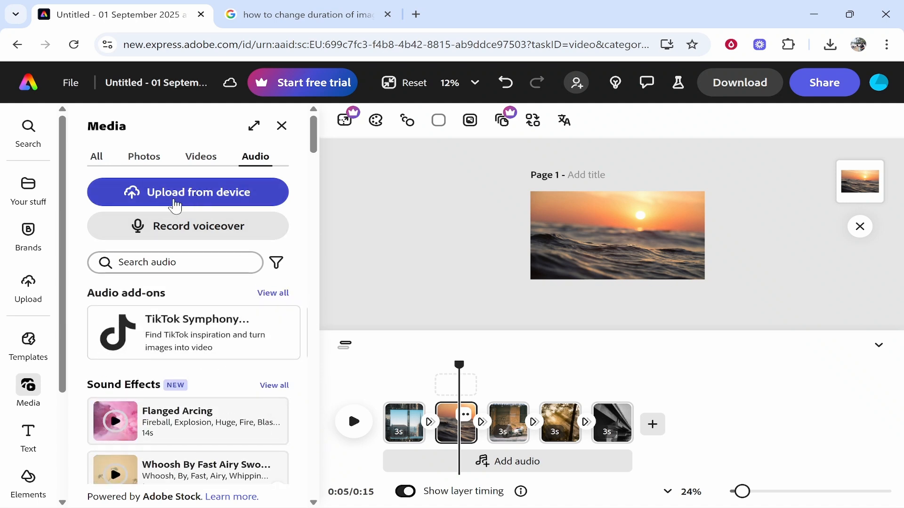
{"action": "left_click", "coordinate": [187, 192]}
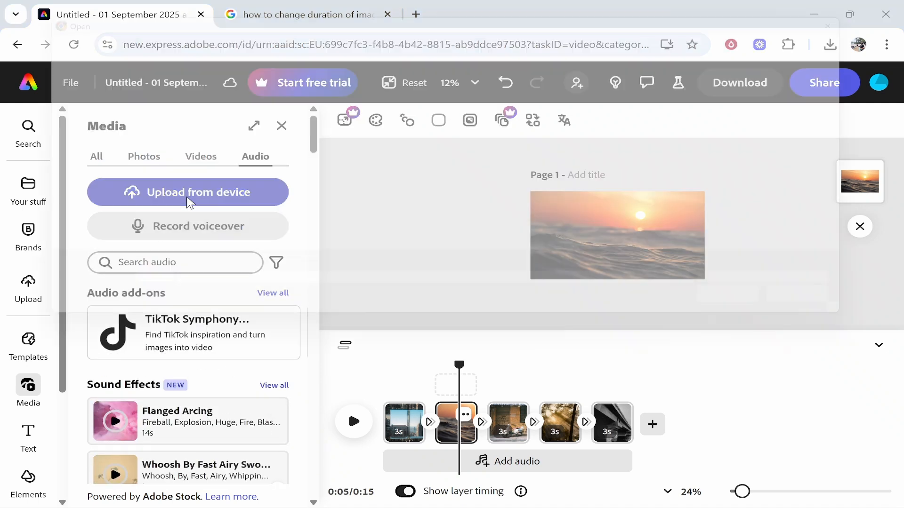
{"action": "left_click", "coordinate": [187, 192]}
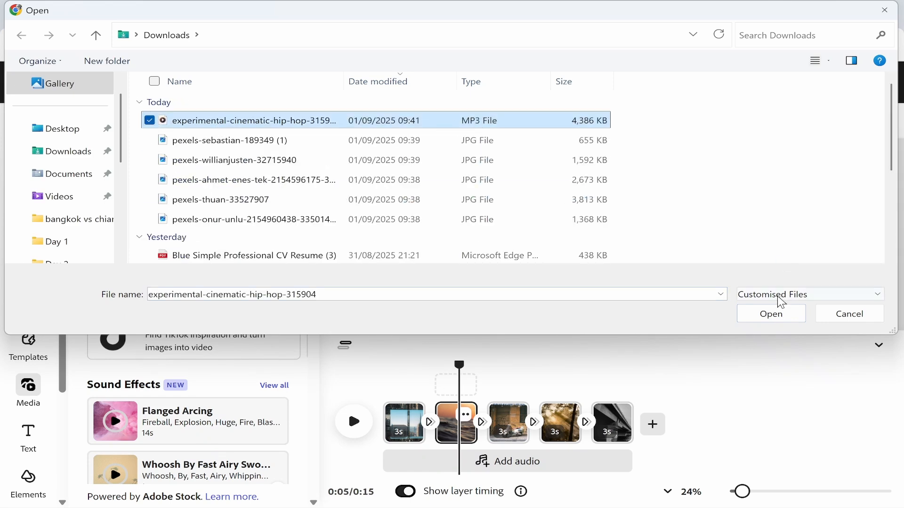
{"action": "left_click", "coordinate": [770, 313]}
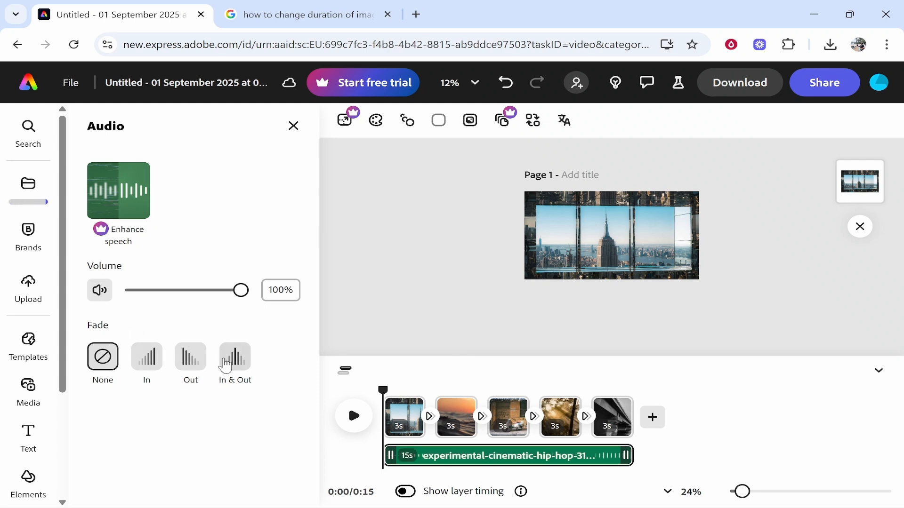
- Give the music a 1.6-second fade in and out at 12% volume, then preview
{"action": "left_click", "coordinate": [234, 356]}
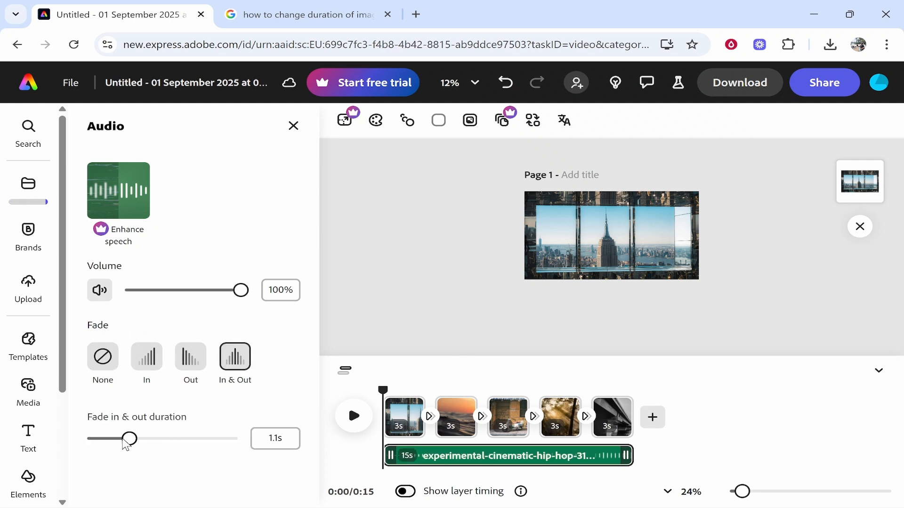
{"action": "left_click_drag", "start_coordinate": [128, 438], "coordinate": [146, 438]}
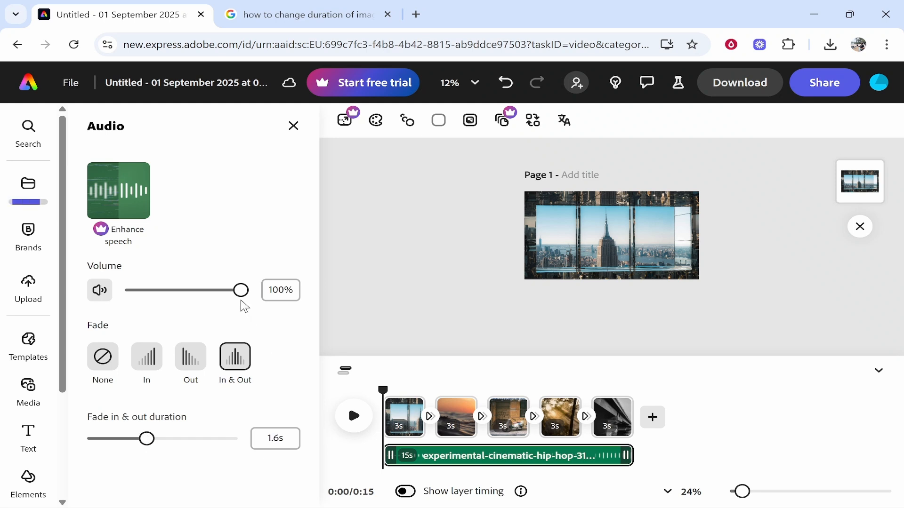
{"action": "left_click_drag", "start_coordinate": [241, 290], "coordinate": [144, 290]}
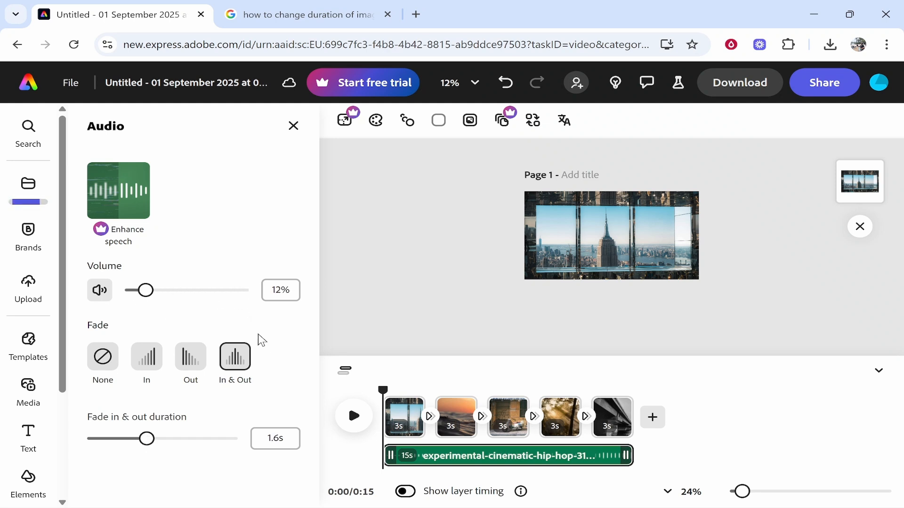
{"action": "mouse_move", "coordinate": [400, 187]}
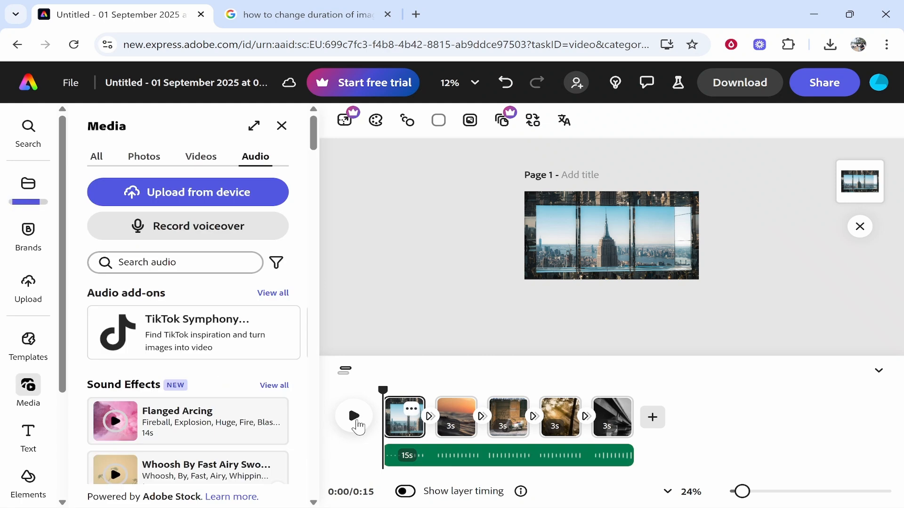
{"action": "left_click", "coordinate": [353, 415]}
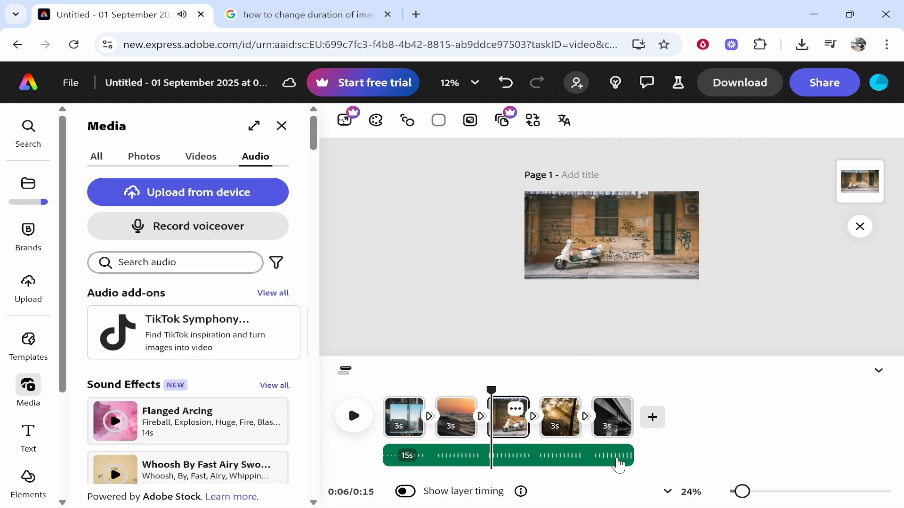
{"action": "mouse_move", "coordinate": [477, 377]}
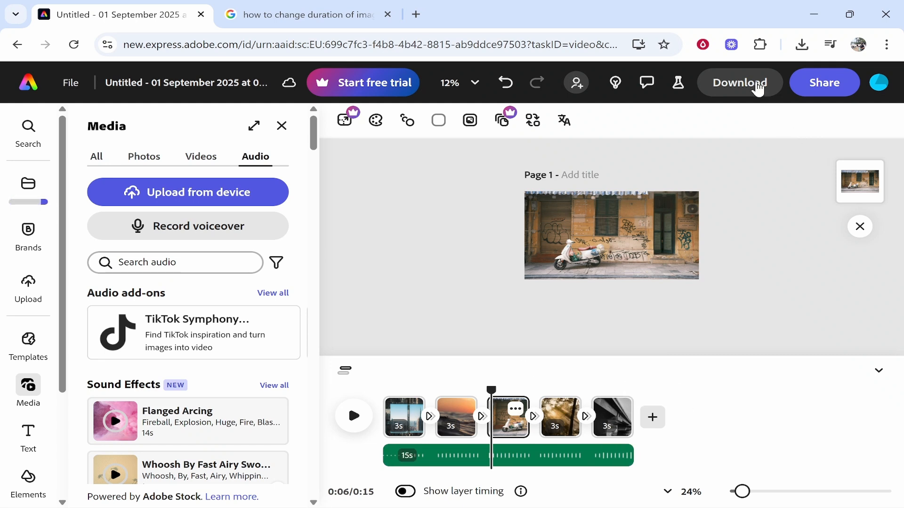
- Download the slideshow as a 1080p MP4 and open Untitled (1).mp4 from recent downloads
{"action": "left_click", "coordinate": [739, 83]}
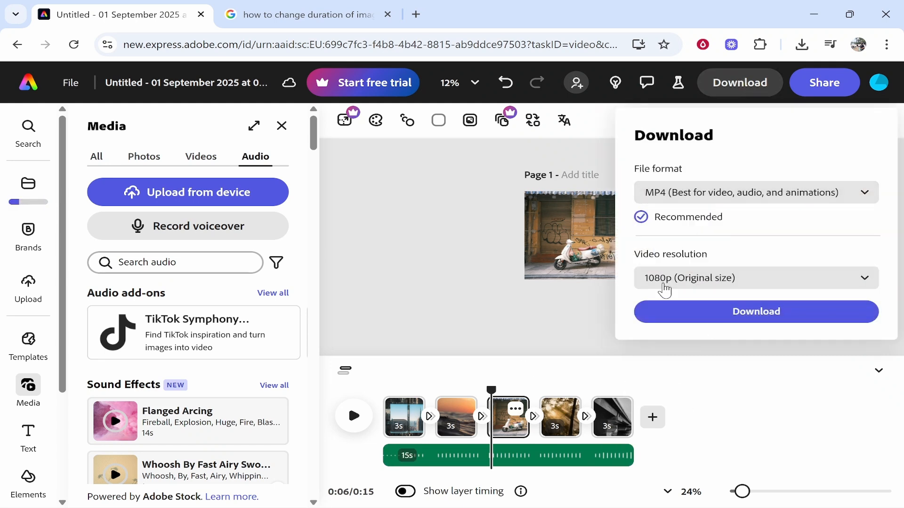
{"action": "mouse_move", "coordinate": [795, 324]}
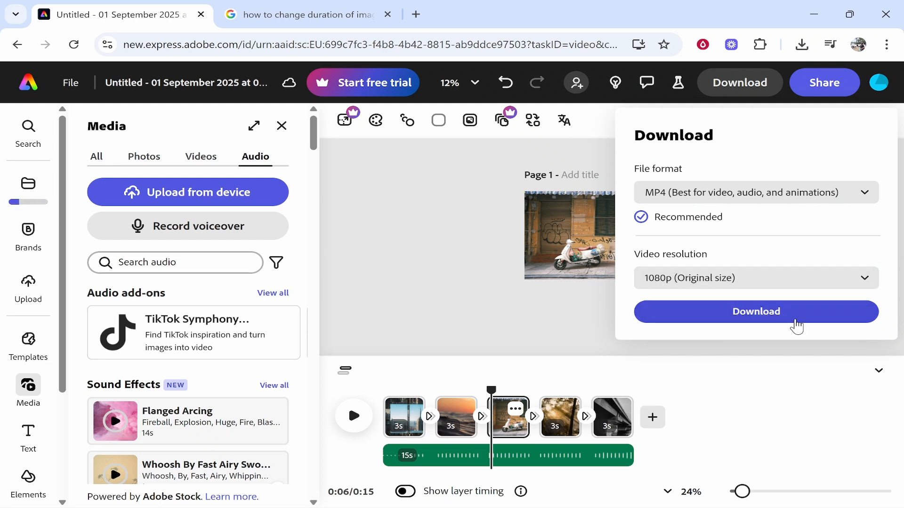
{"action": "left_click", "coordinate": [755, 311]}
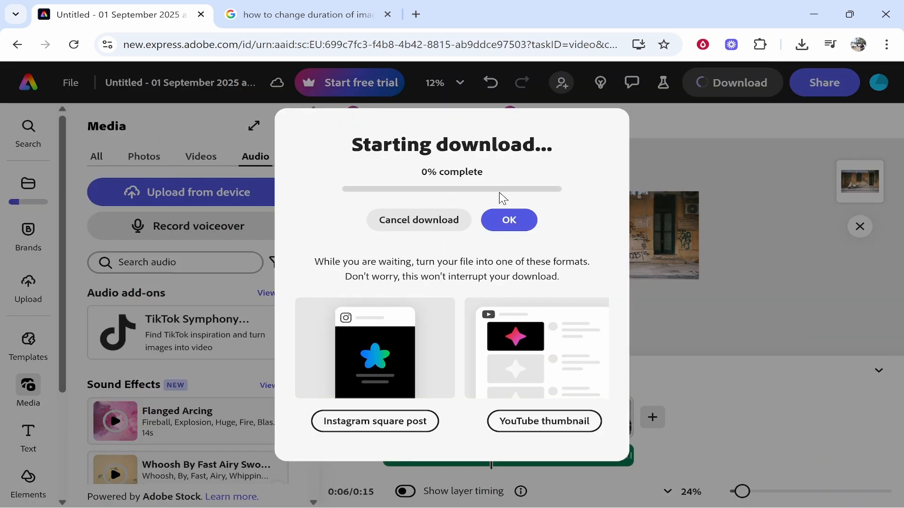
{"action": "left_click", "coordinate": [802, 44]}
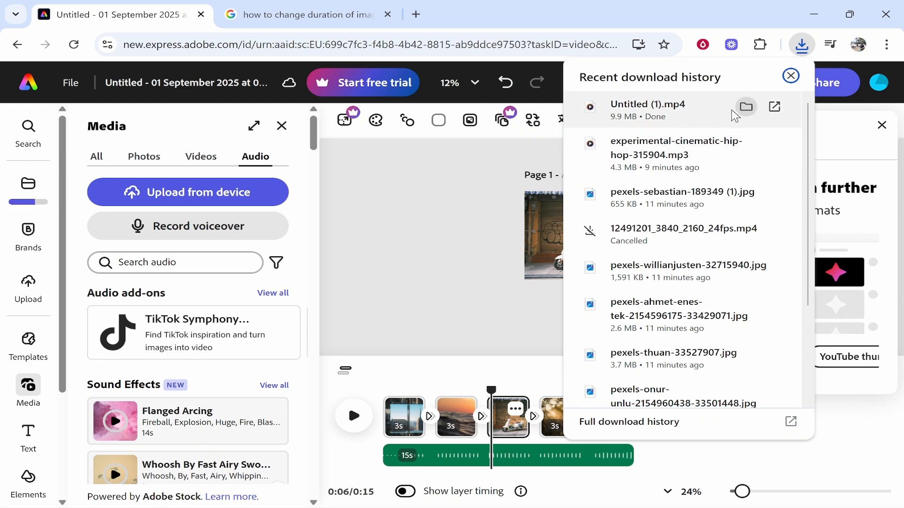
{"action": "left_click", "coordinate": [648, 104]}
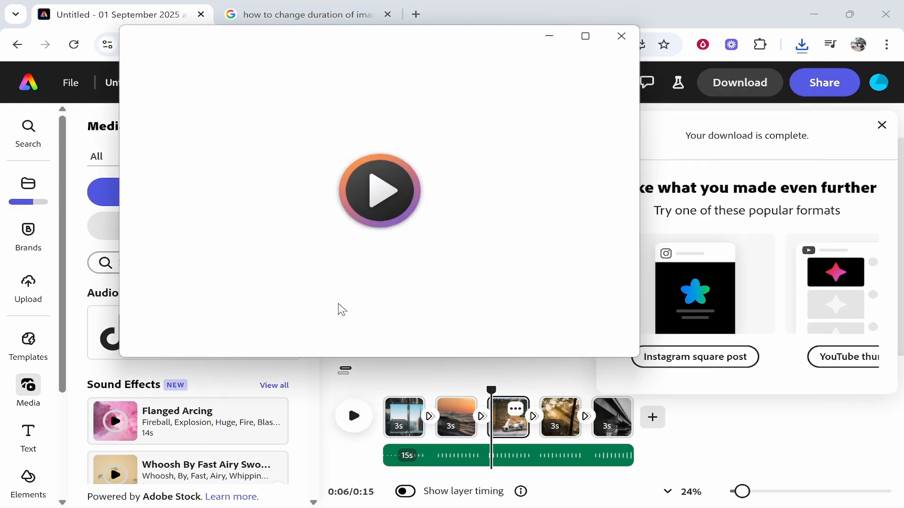